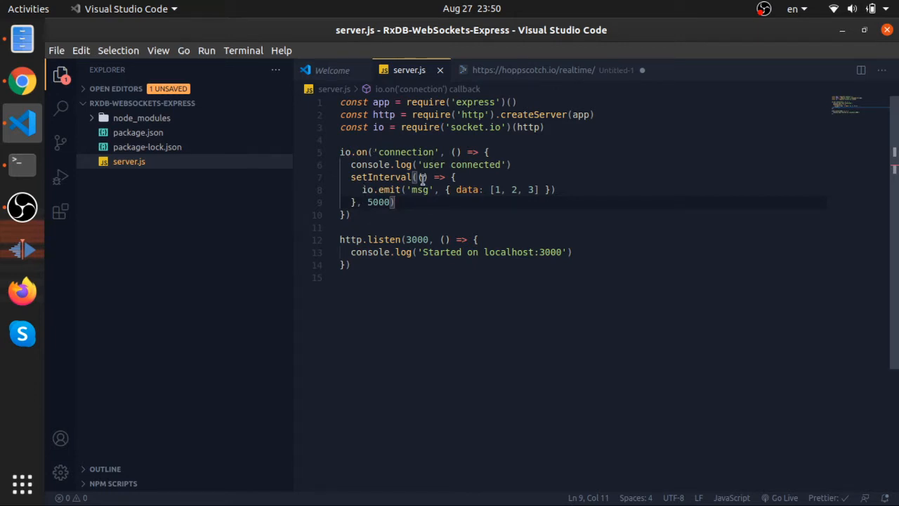
Place the cursor in the io.on('connection') callback's empty parentheses to add a socket parameter
left_click(455, 152)
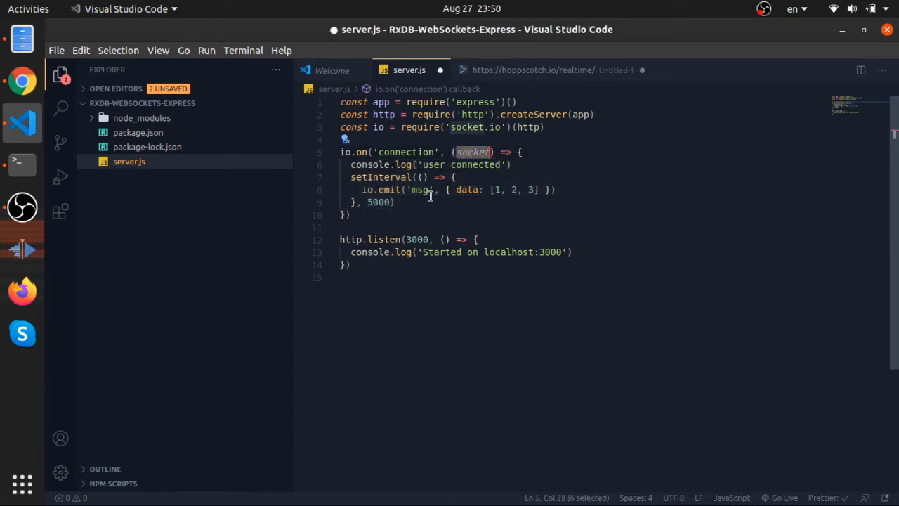
Write socket.on('msg_from_client' below setInterval inside the connection handler
type("socket.on")
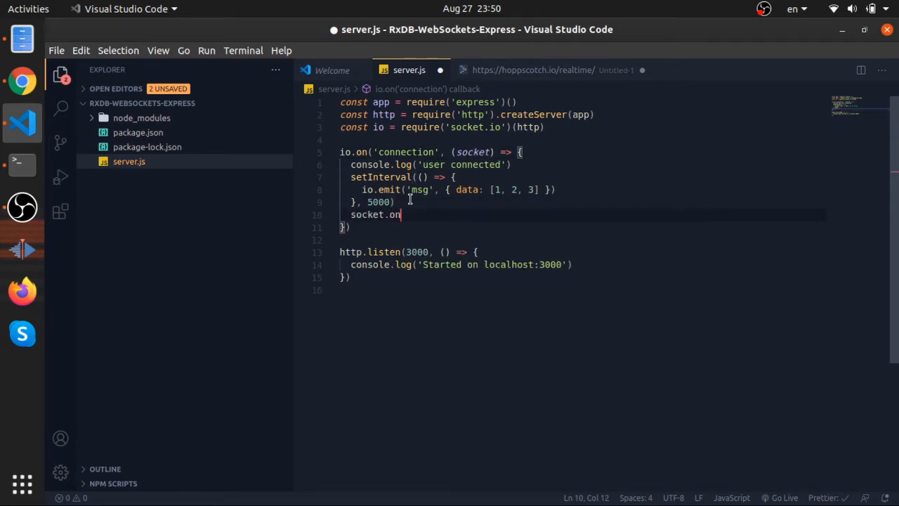
type("('clien'")
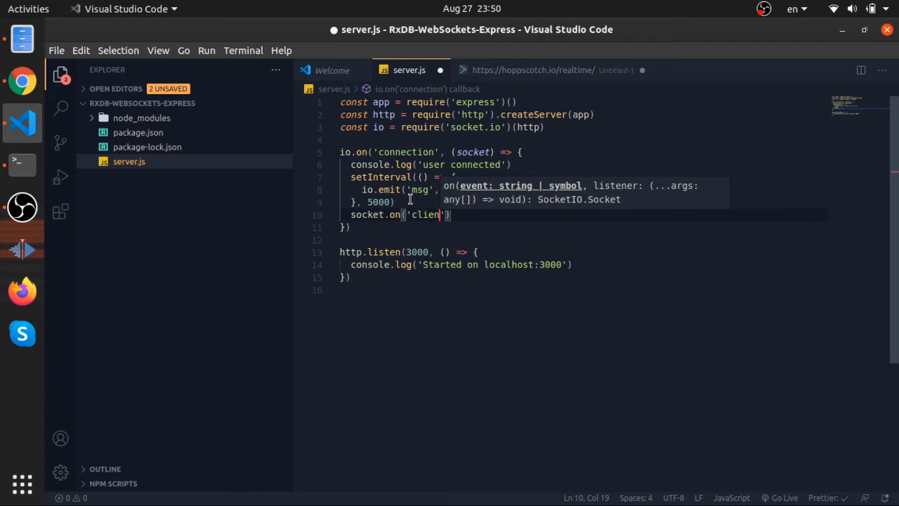
type("msg")
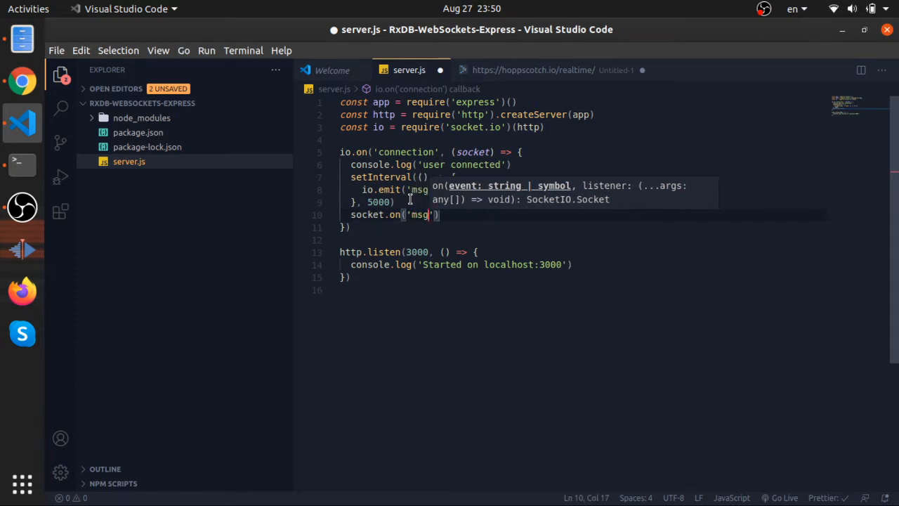
type("_from_clin")
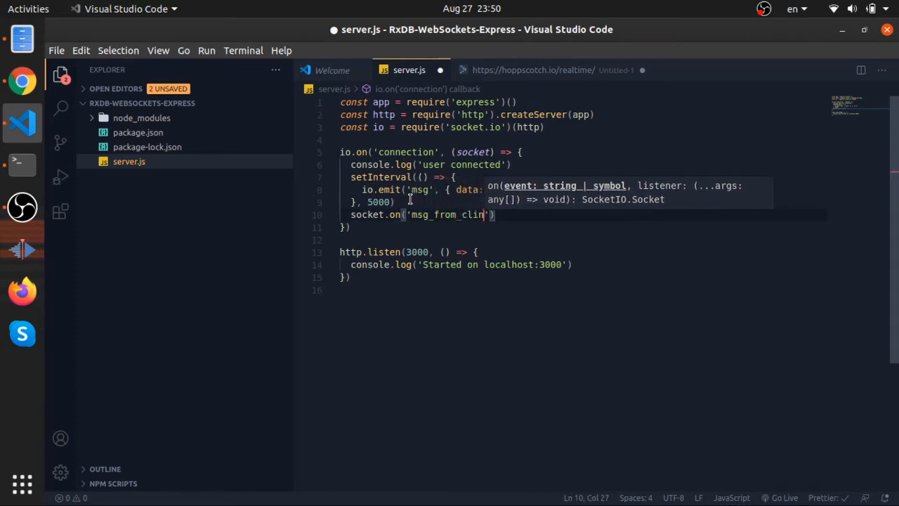
type("t")
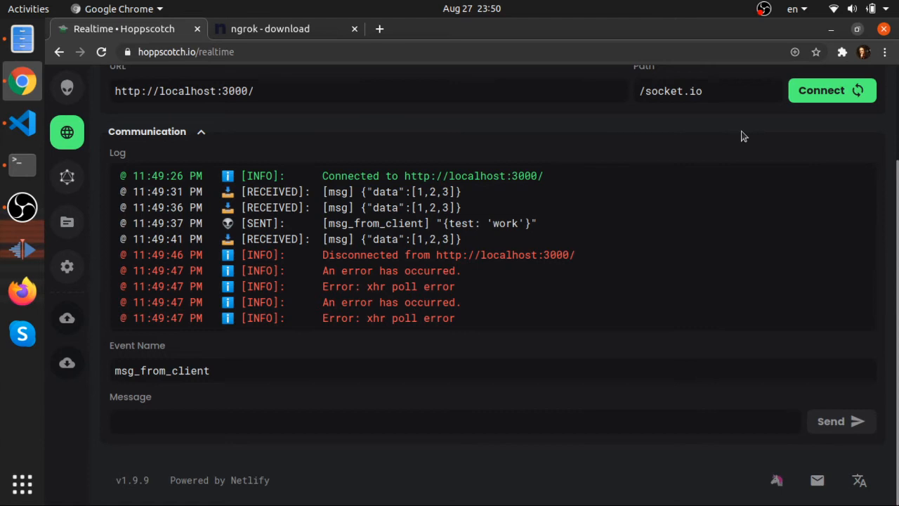
left_click(831, 90)
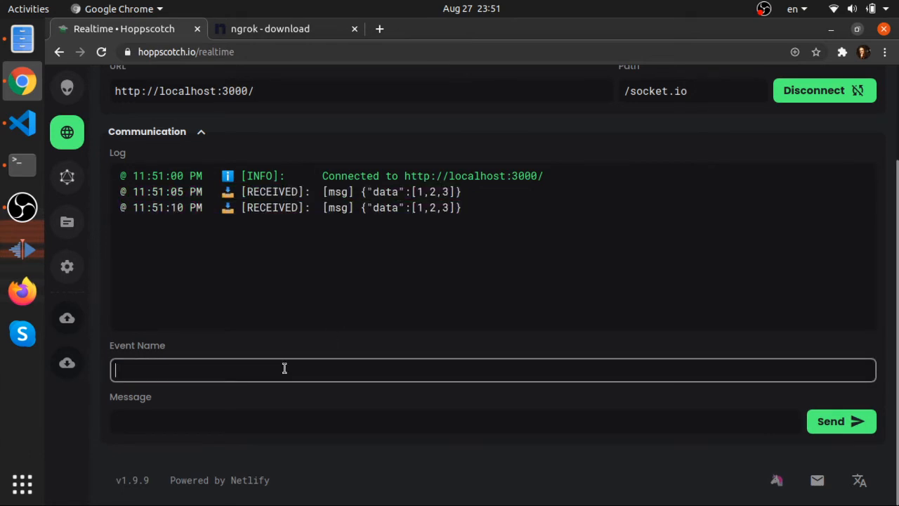
Enter msg_from_client as the Hoppscotch event name
left_click(455, 421)
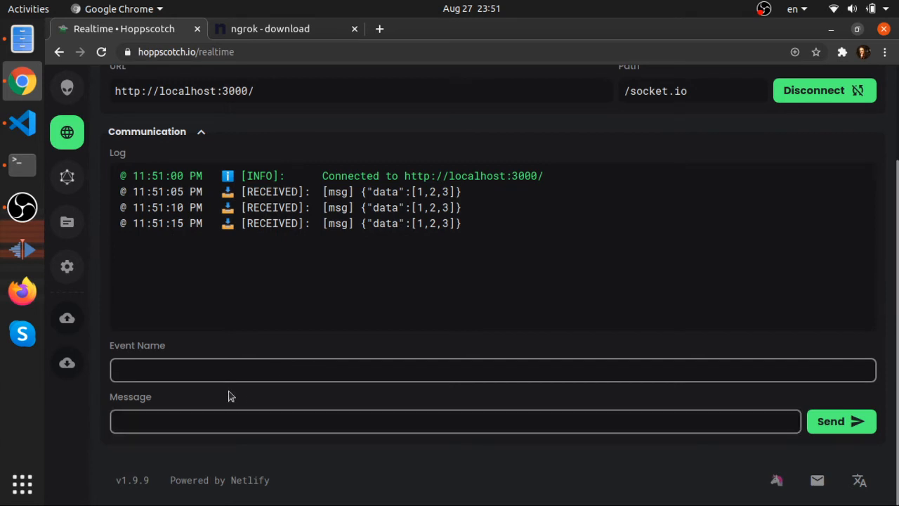
type("msg_from_client")
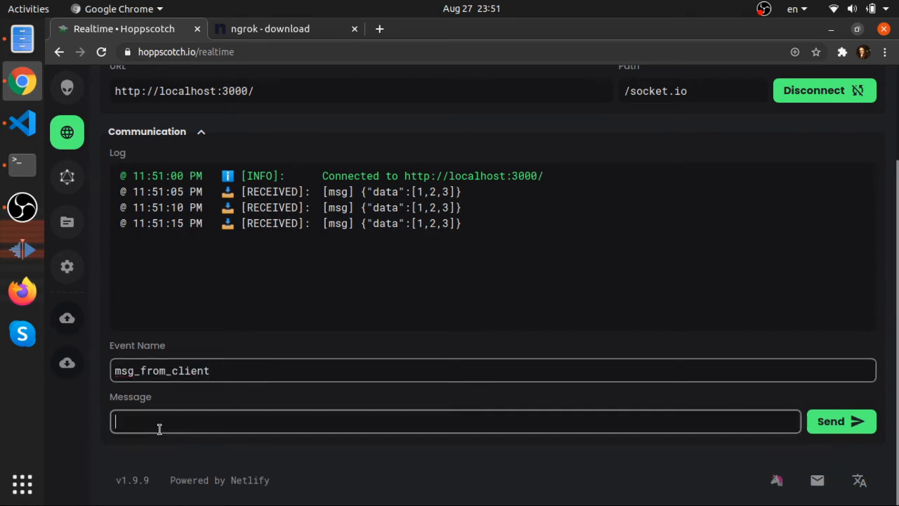
type("{}")
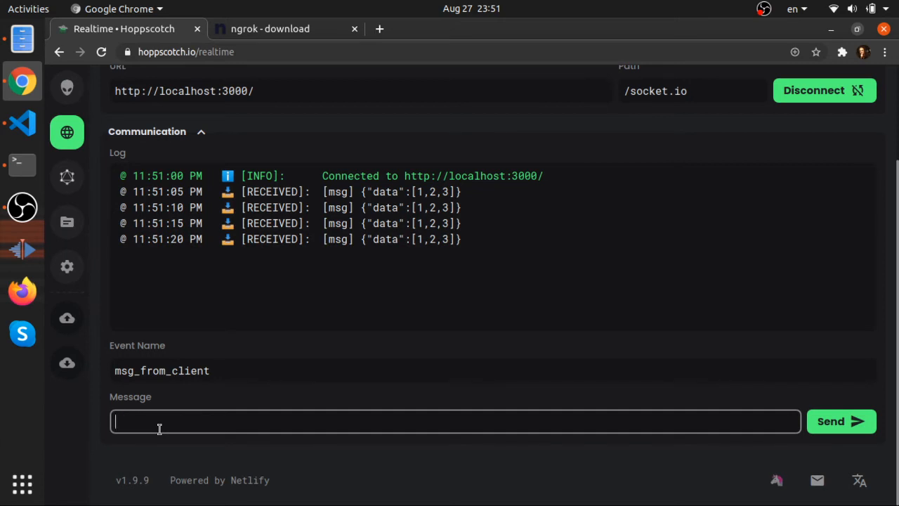
left_click(22, 122)
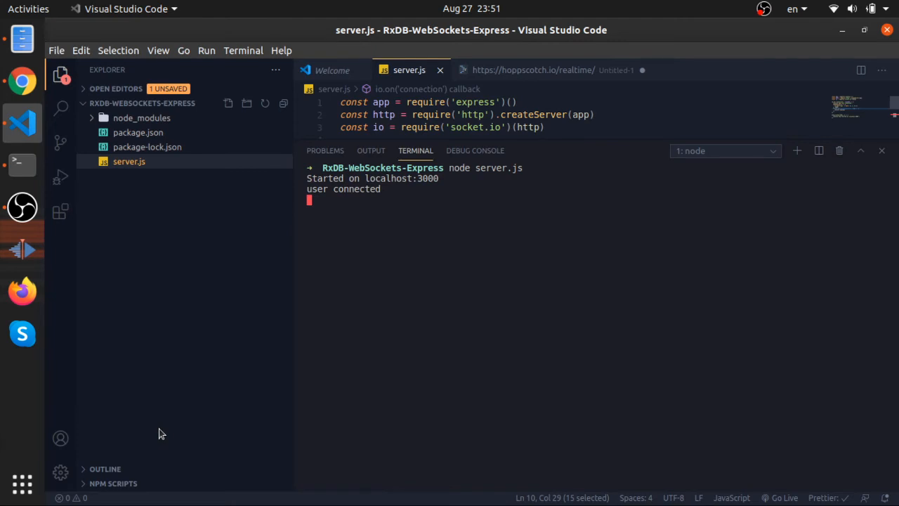
left_click(882, 150)
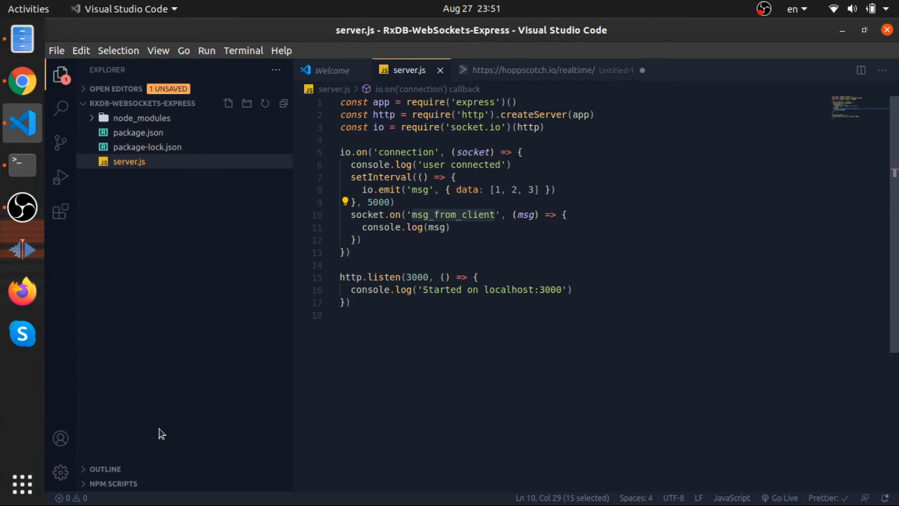
mouse_move(431, 259)
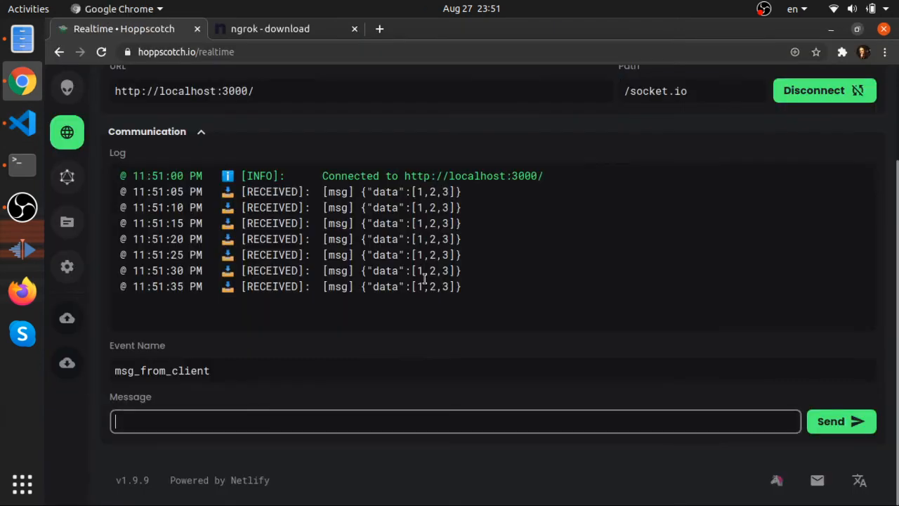
Send the message 'hello websockets' on msg_from_client from Hoppscotch
left_click(375, 370)
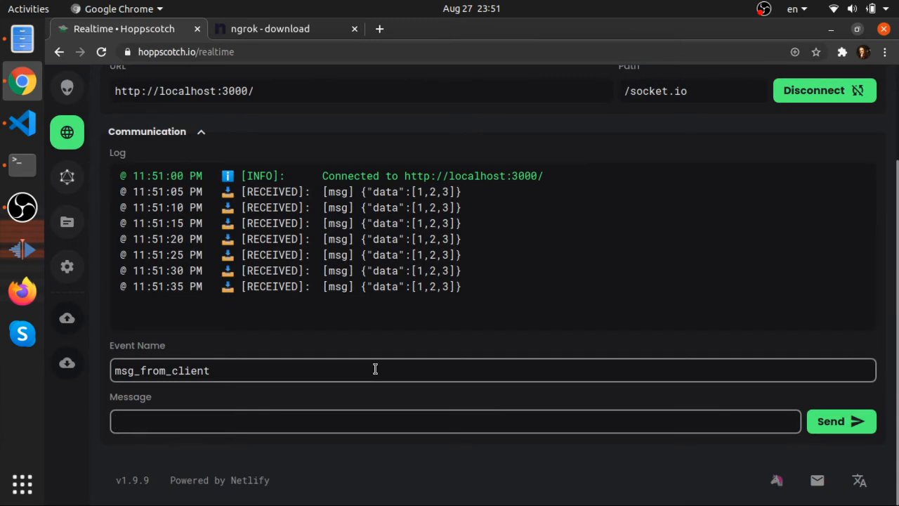
type("{}")
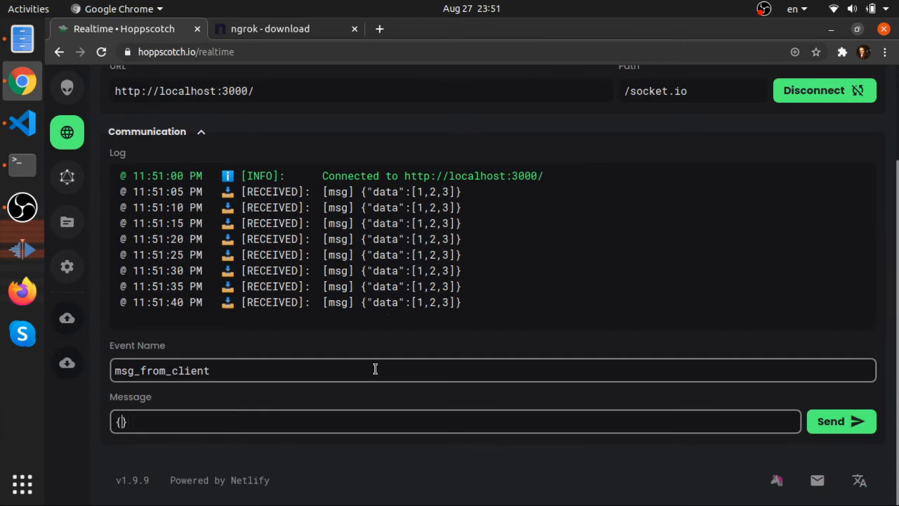
type("hello")
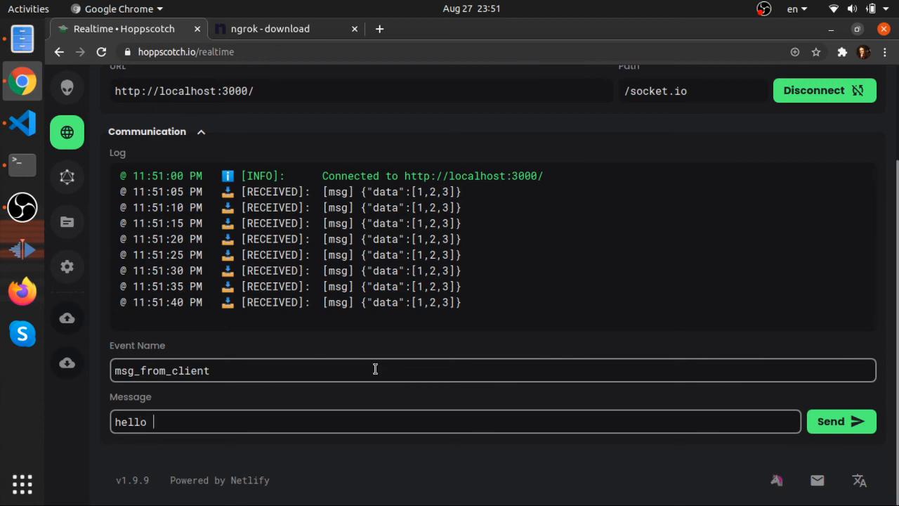
type("websockets")
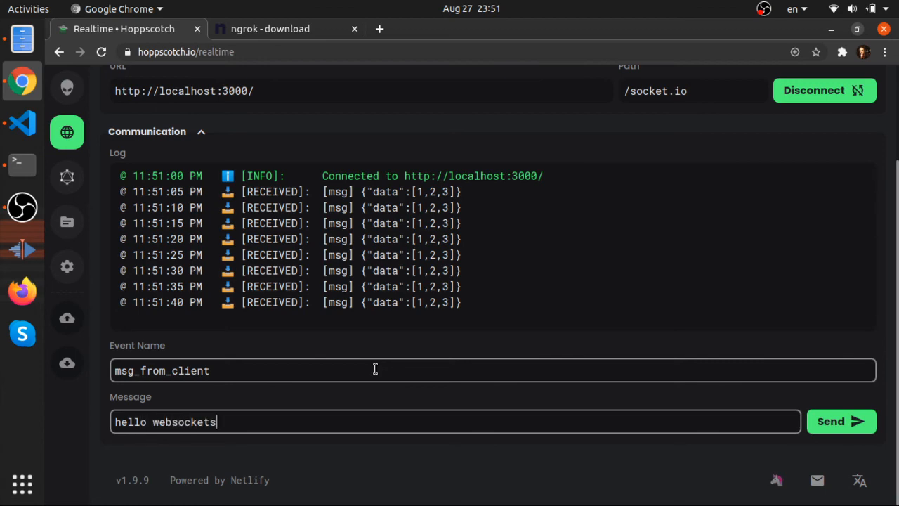
left_click(22, 123)
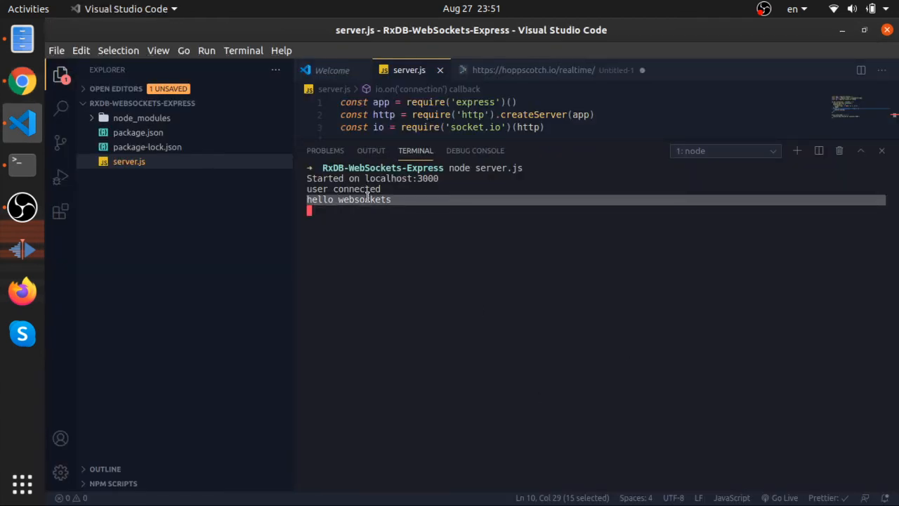
left_click(23, 81)
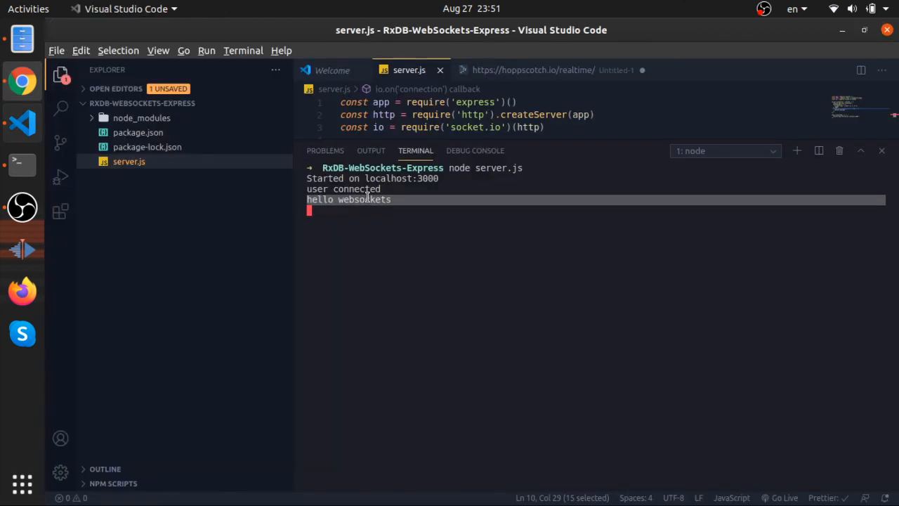
left_click(882, 150)
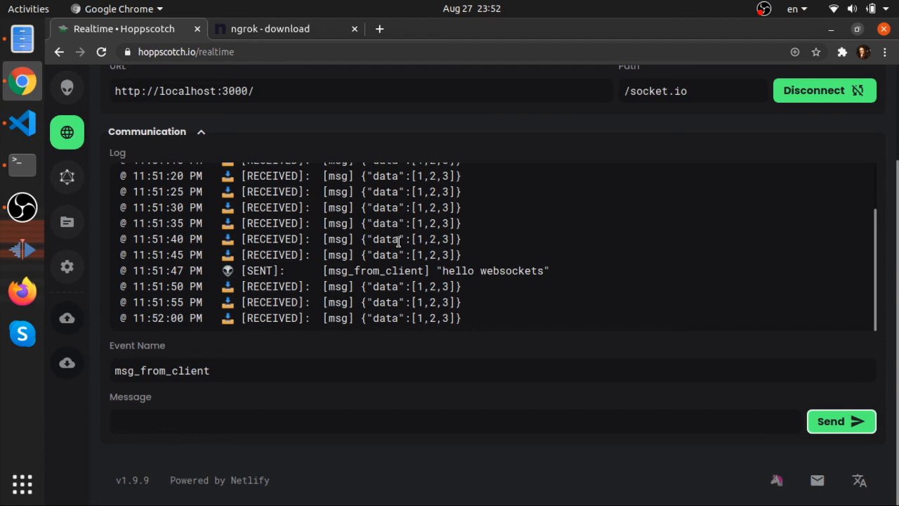
left_click(21, 123)
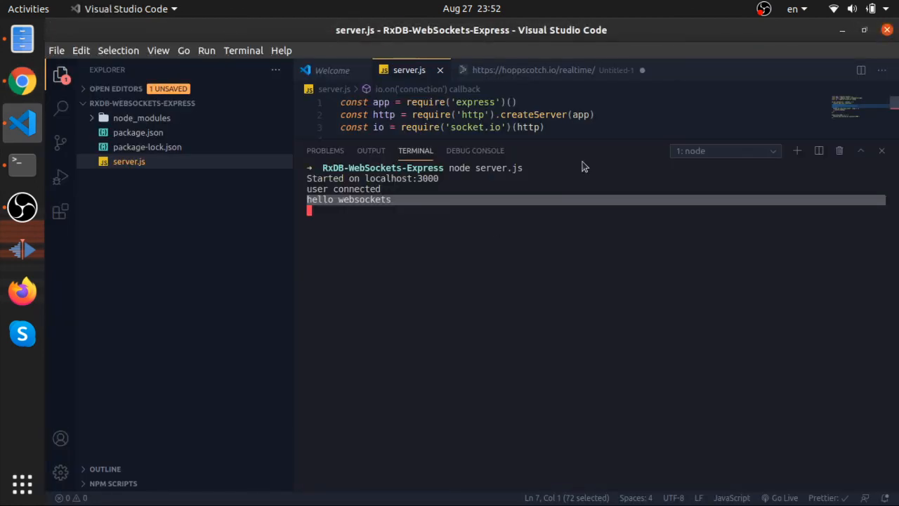